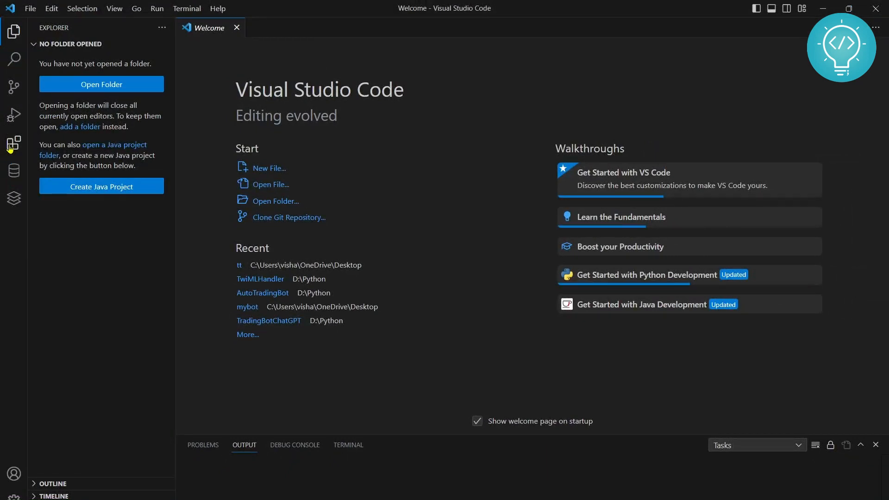
- Open the Extensions marketplace to search for postgresql
{"action": "left_click", "coordinate": [13, 143]}
{"action": "type", "text": "postgresql"}
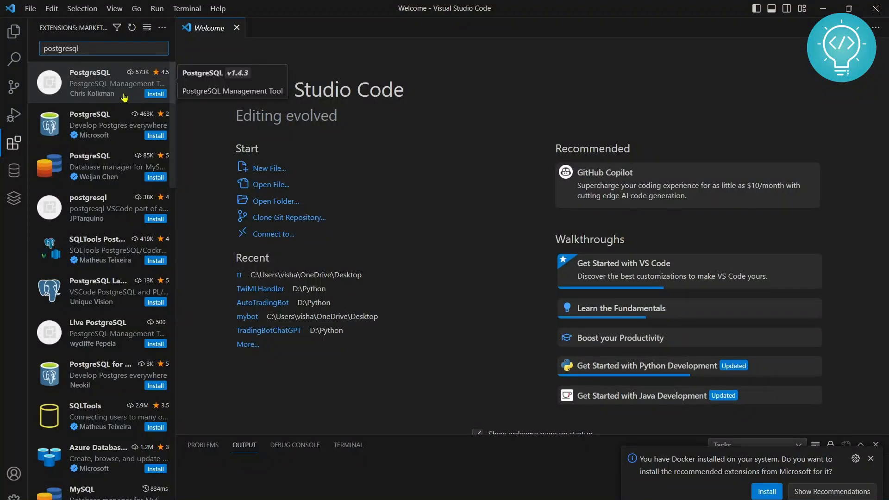
- Install the PostgreSQL Management Tool extension v1.4.3 from its details page
{"action": "left_click", "coordinate": [102, 82]}
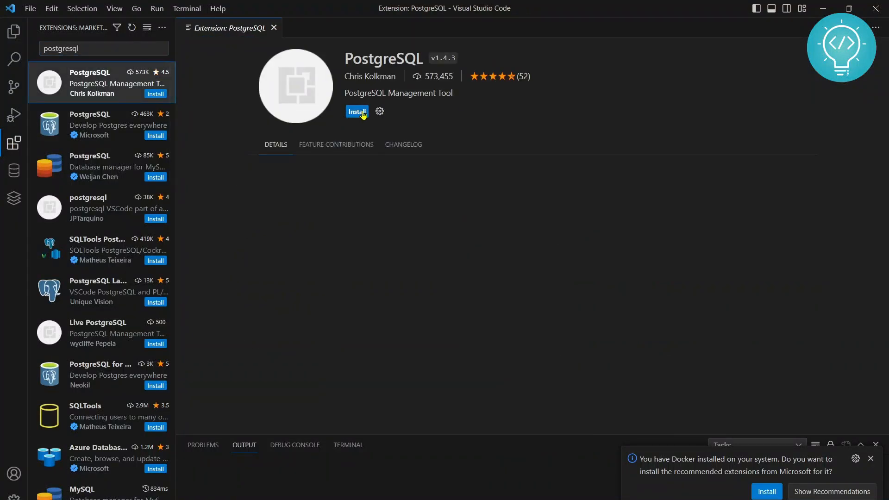
{"action": "left_click", "coordinate": [357, 111]}
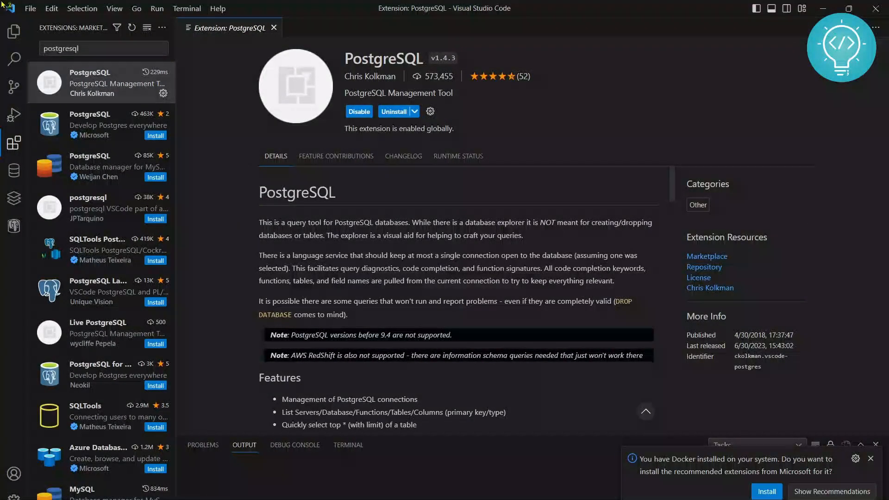
{"action": "mouse_move", "coordinate": [13, 227]}
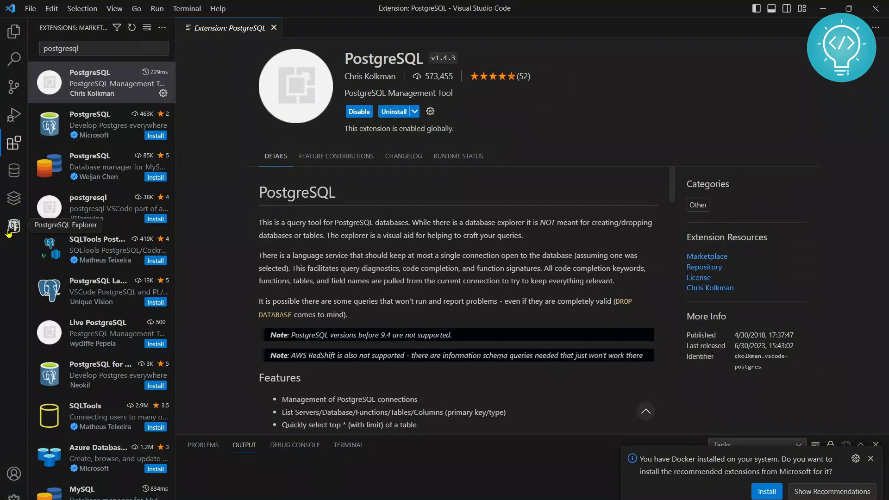
- Open the PostgreSQL Explorer and start adding a new database connection
{"action": "left_click", "coordinate": [13, 225]}
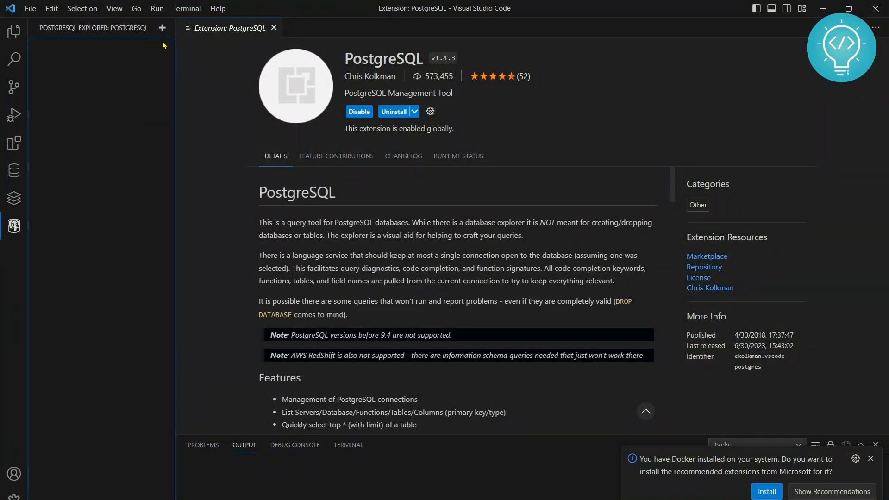
{"action": "left_click", "coordinate": [162, 27]}
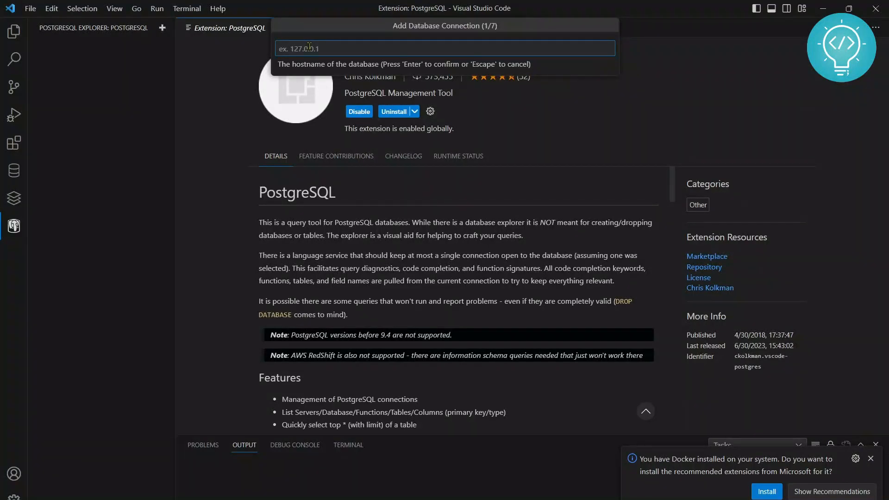
- Enter the connection's hostname, username and password, and accept the default port 5432
{"action": "type", "text": "lol"}
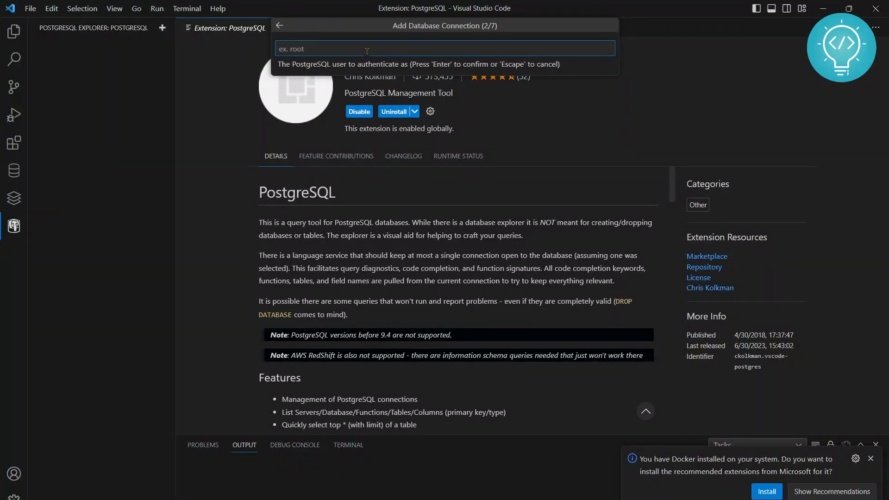
{"action": "type", "text": "postgr"}
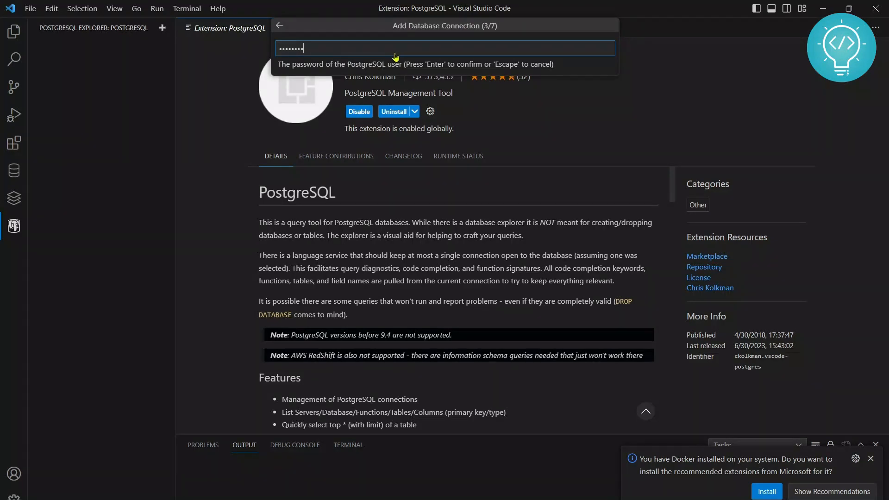
{"action": "key", "text": "Enter"}
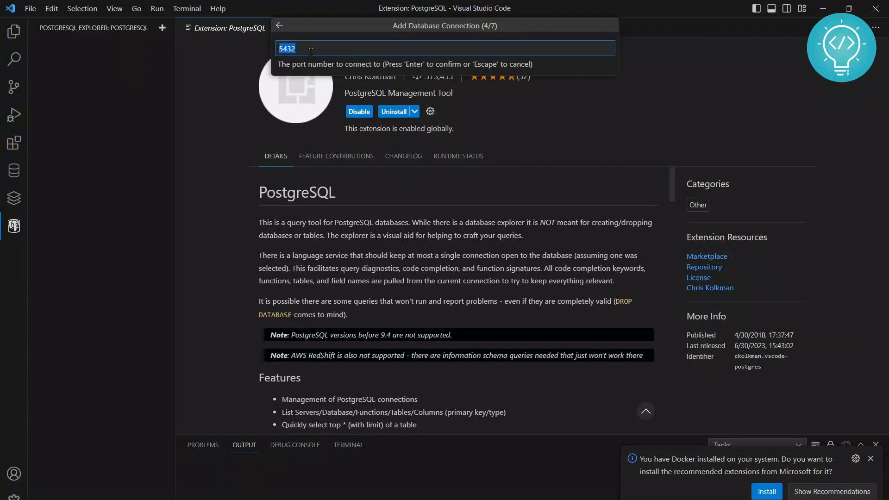
{"action": "mouse_move", "coordinate": [356, 55]}
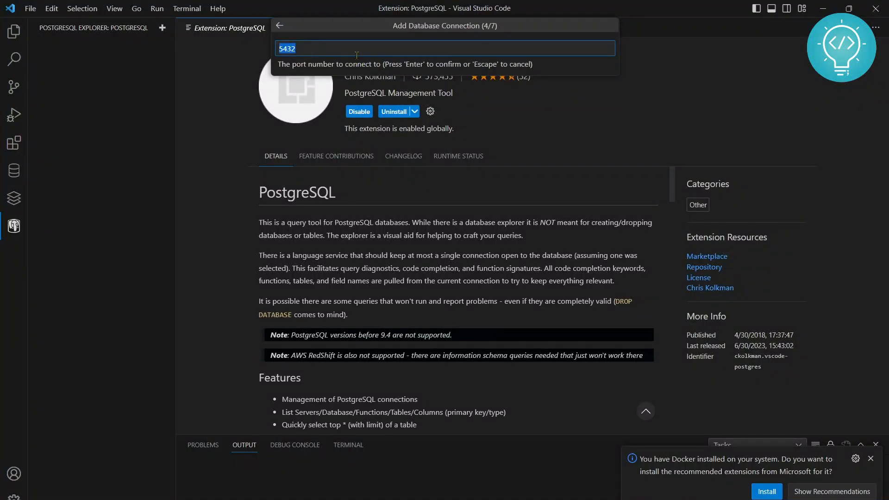
{"action": "key", "text": "Enter"}
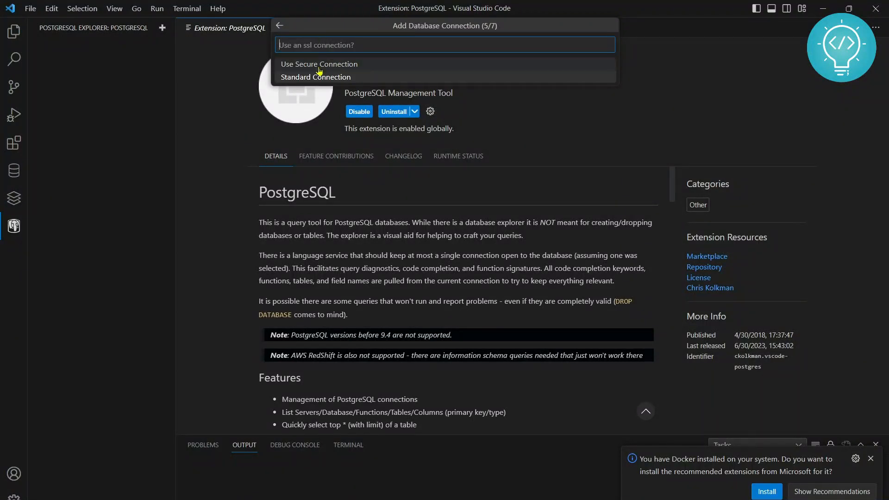
{"action": "mouse_move", "coordinate": [338, 77]}
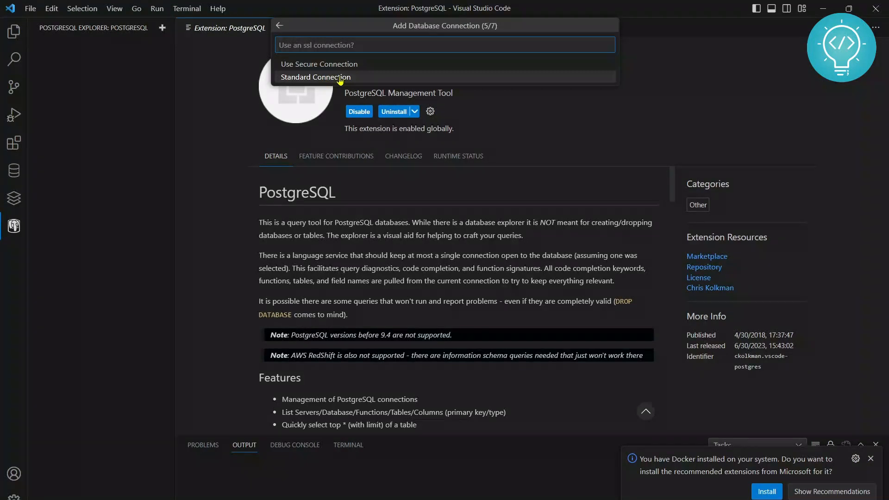
- Choose Standard Connection, show all databases, and name the connection 'my-local-machine'
{"action": "left_click", "coordinate": [316, 78]}
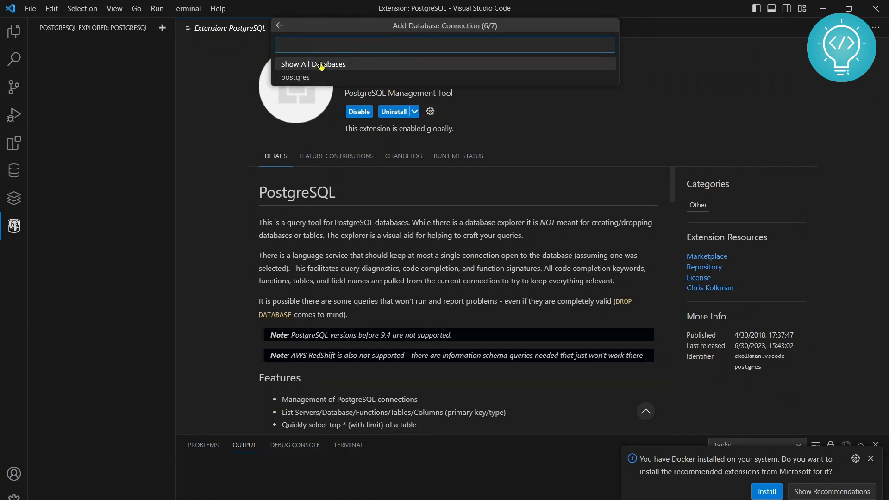
{"action": "mouse_move", "coordinate": [299, 65]}
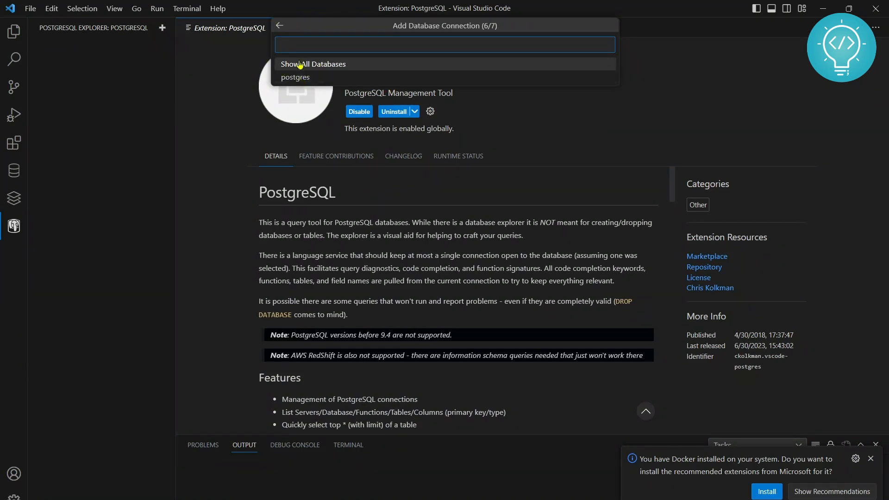
{"action": "left_click", "coordinate": [295, 78]}
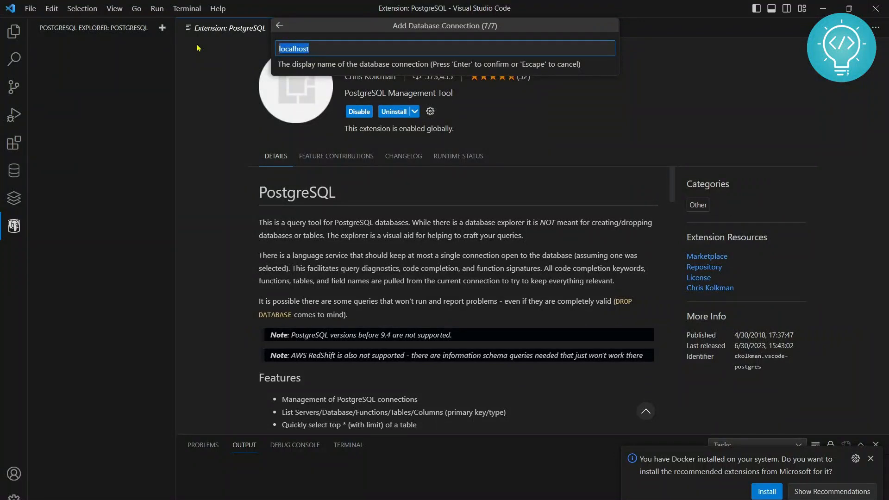
{"action": "type", "text": "my-lo"}
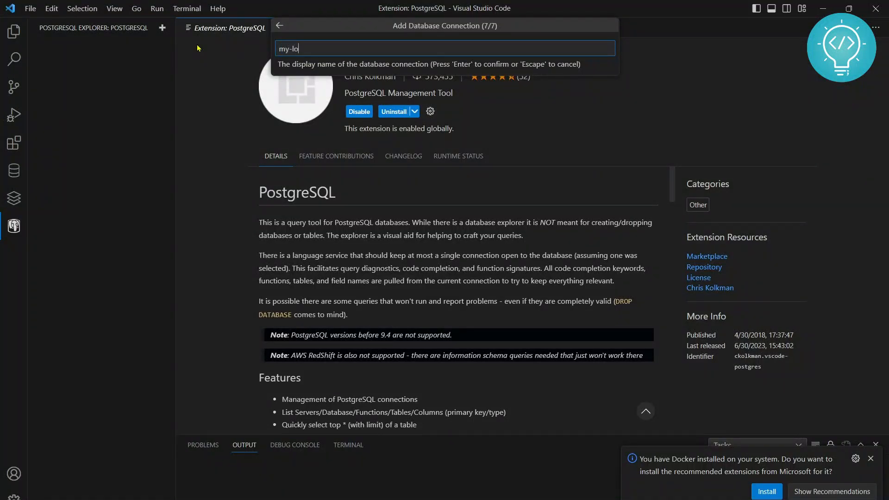
{"action": "key", "text": "Enter"}
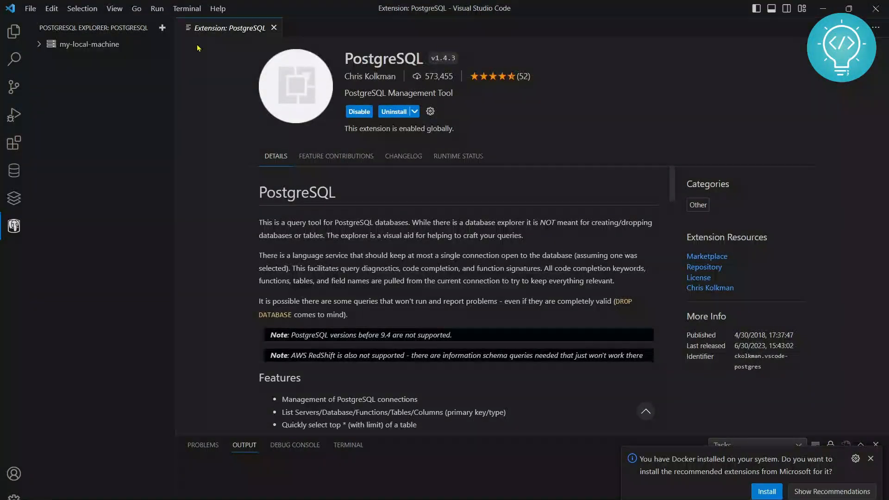
{"action": "mouse_move", "coordinate": [85, 45]}
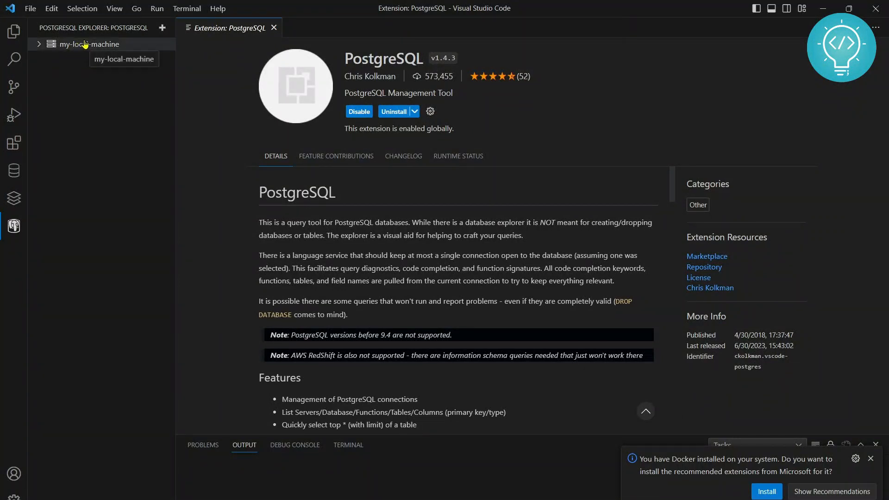
- Expand my-local-machine and its postgres database in the explorer tree
{"action": "left_click", "coordinate": [88, 43]}
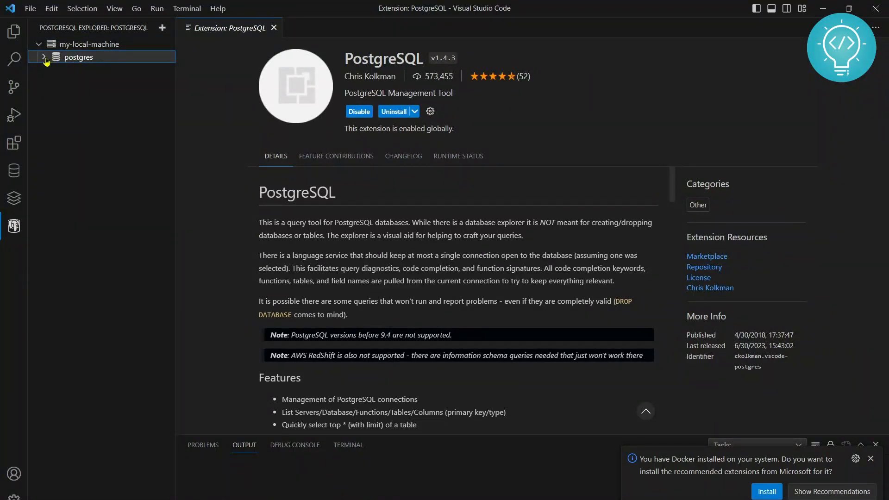
{"action": "left_click", "coordinate": [43, 57]}
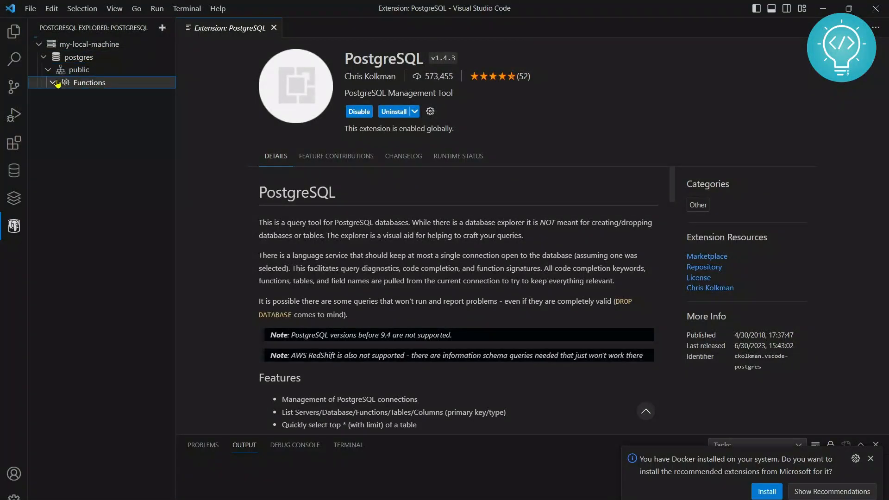
- Open a New Query editor from the postgres database's context menu
{"action": "right_click", "coordinate": [79, 57]}
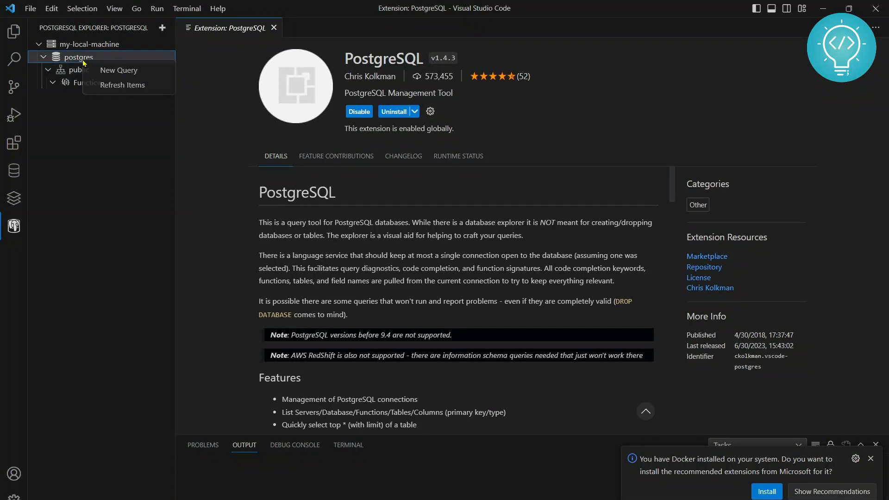
{"action": "left_click", "coordinate": [118, 70]}
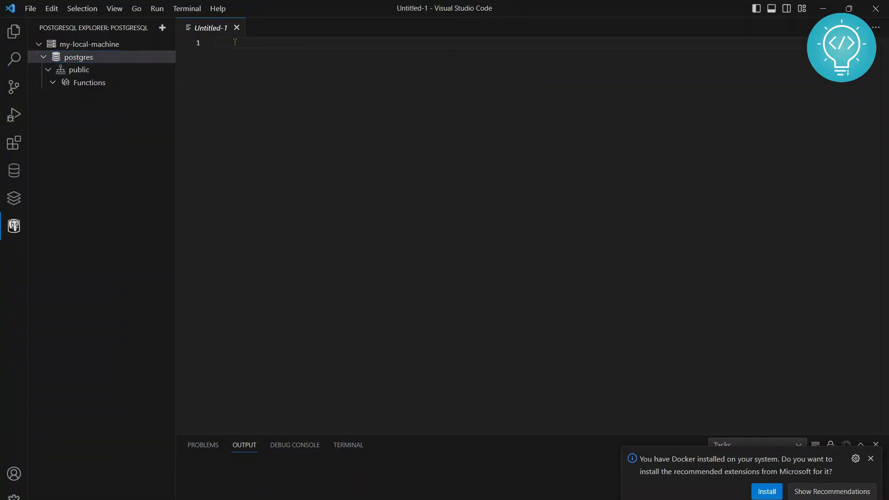
{"action": "mouse_move", "coordinate": [306, 180]}
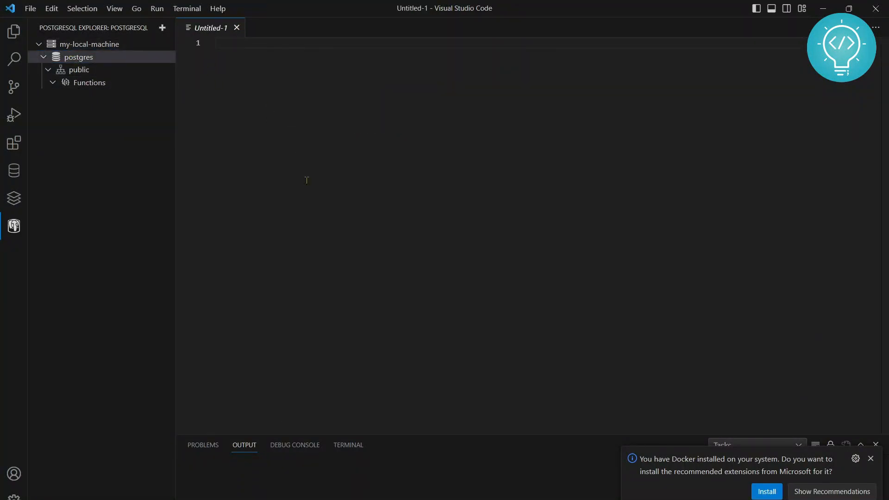